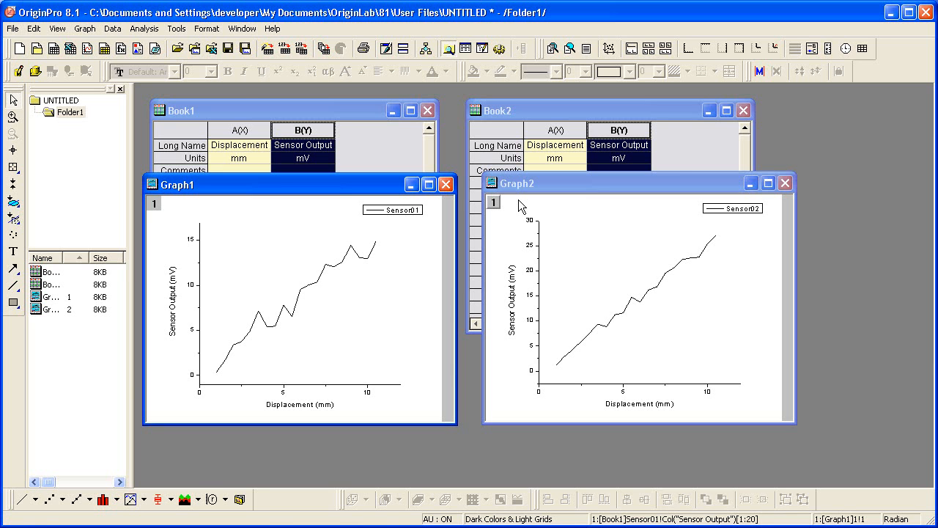
Show the Graph menu with its Merge Graph Windows command.
{"action": "left_click", "coordinate": [85, 28]}
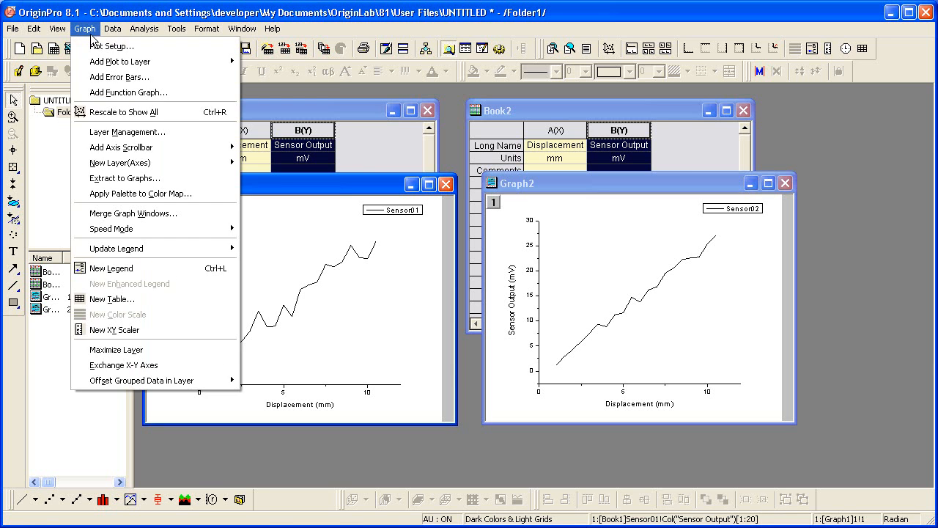
{"action": "mouse_move", "coordinate": [196, 208]}
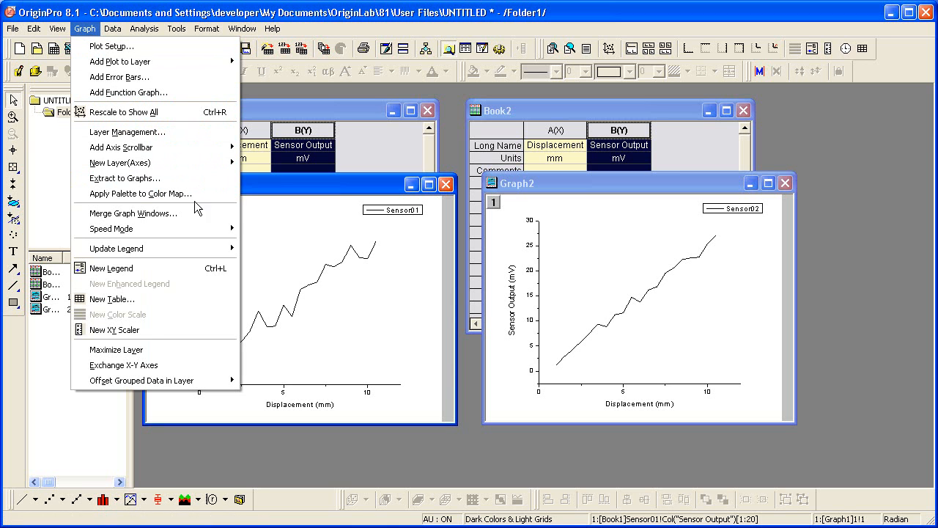
{"action": "mouse_move", "coordinate": [146, 214]}
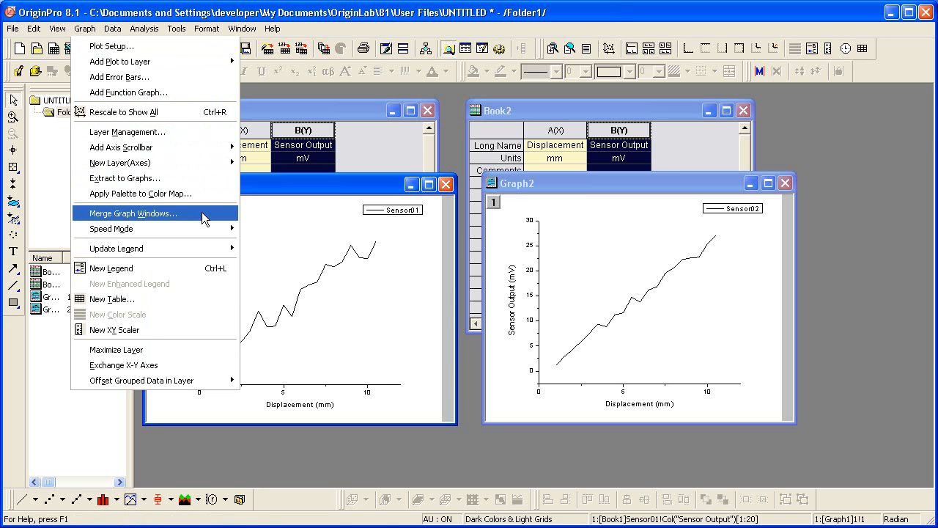
Start Merge Graph Windows and set it to merge all open graphs in the active folder.
{"action": "left_click", "coordinate": [132, 214]}
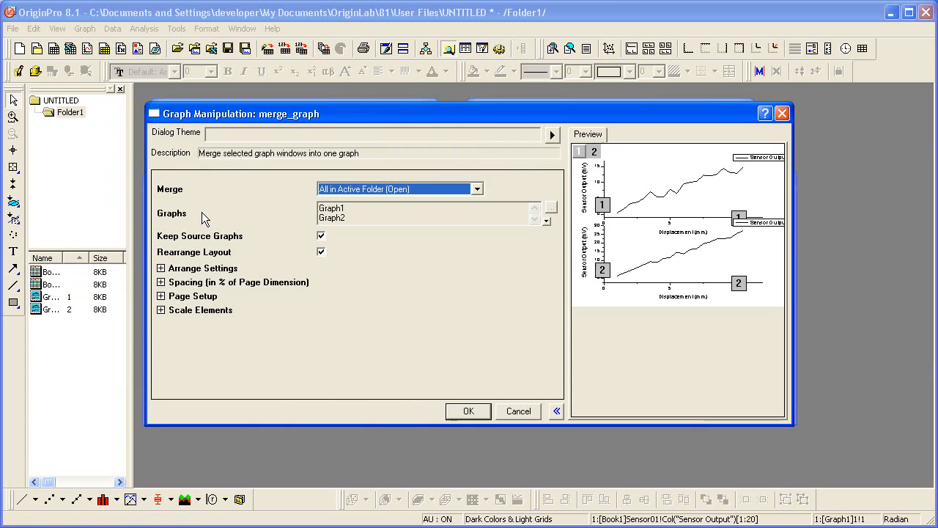
{"action": "mouse_move", "coordinate": [422, 200]}
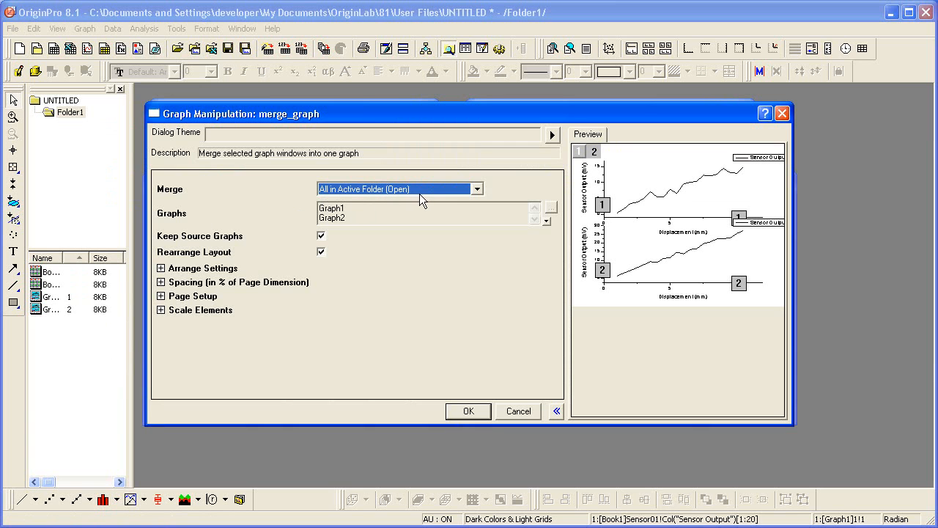
{"action": "mouse_move", "coordinate": [446, 196]}
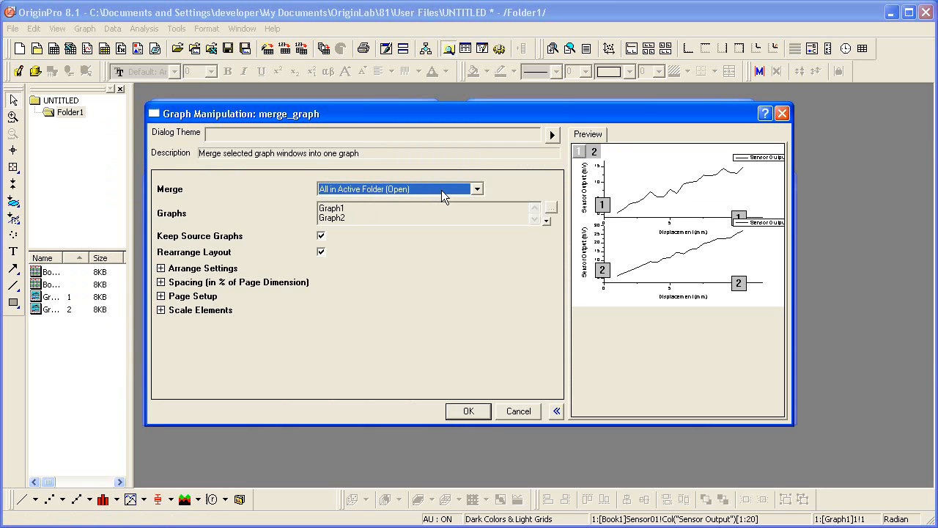
{"action": "left_click", "coordinate": [477, 187]}
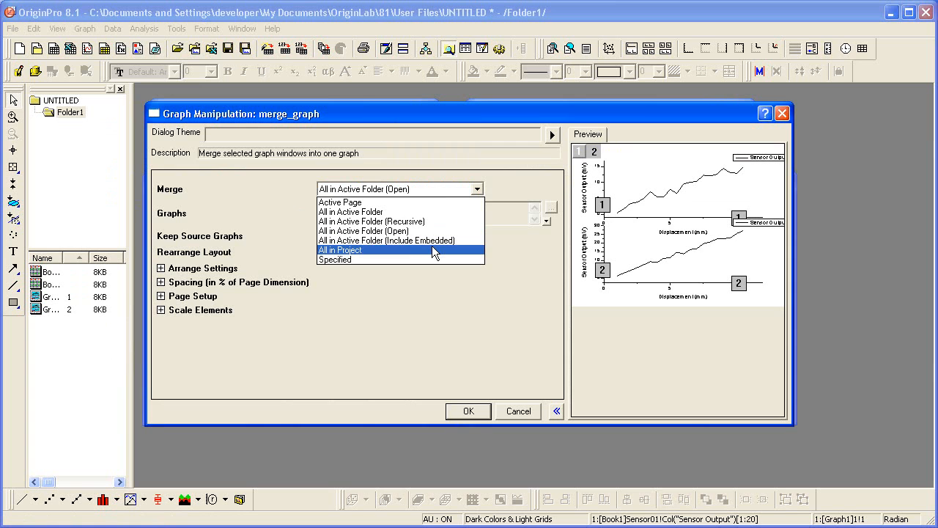
{"action": "mouse_move", "coordinate": [434, 260]}
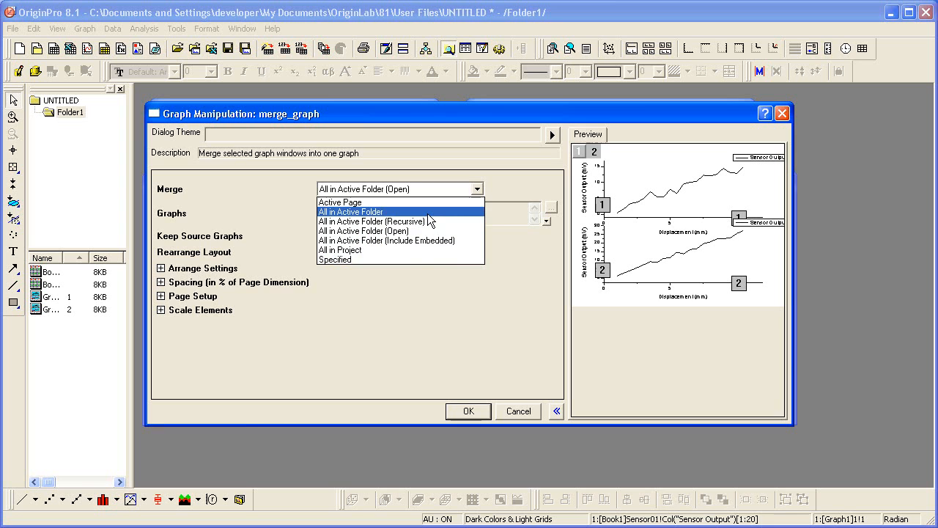
{"action": "left_click", "coordinate": [351, 211]}
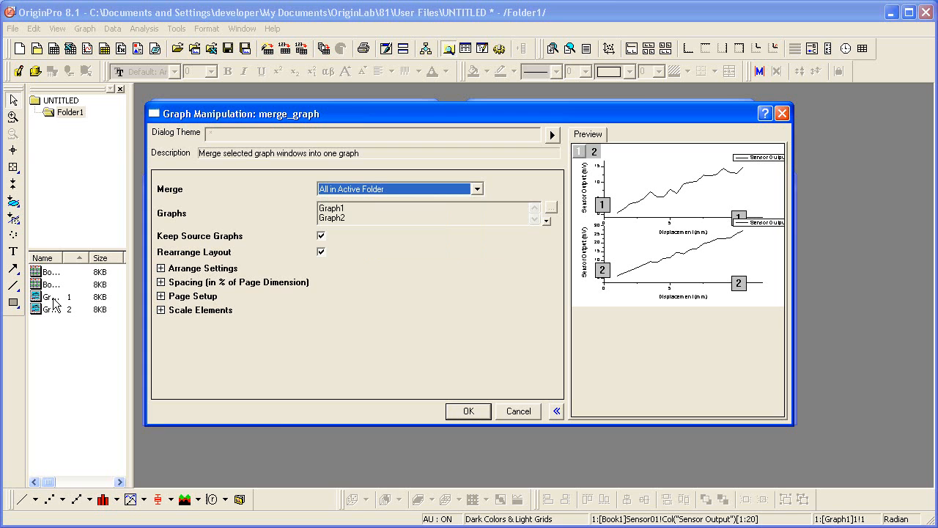
{"action": "mouse_move", "coordinate": [263, 308]}
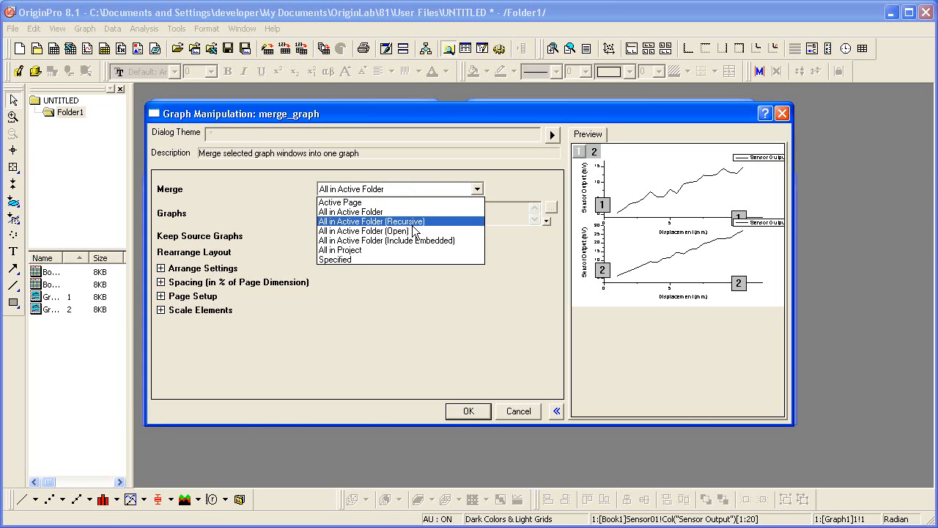
{"action": "left_click", "coordinate": [364, 232]}
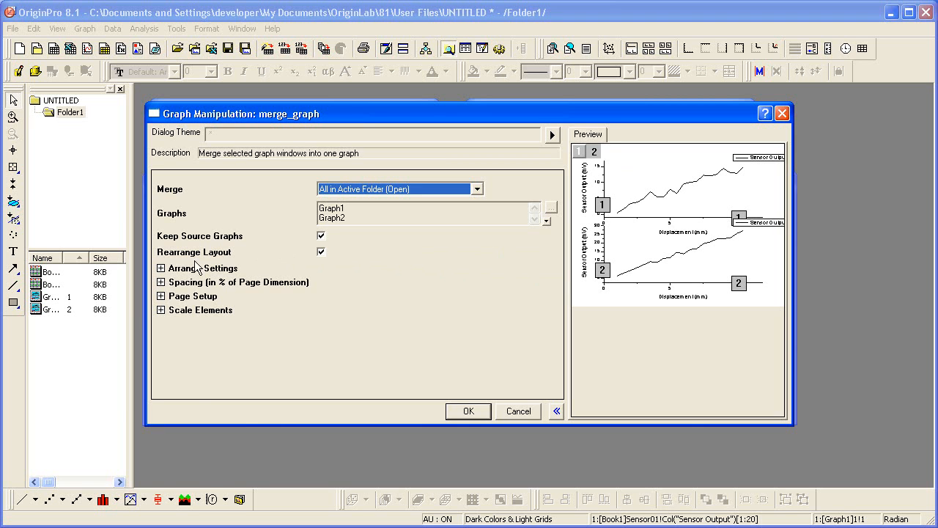
Merge Graph1 and Graph2 into a portrait page with 2 rows and 1 column of layers.
{"action": "left_click", "coordinate": [161, 267]}
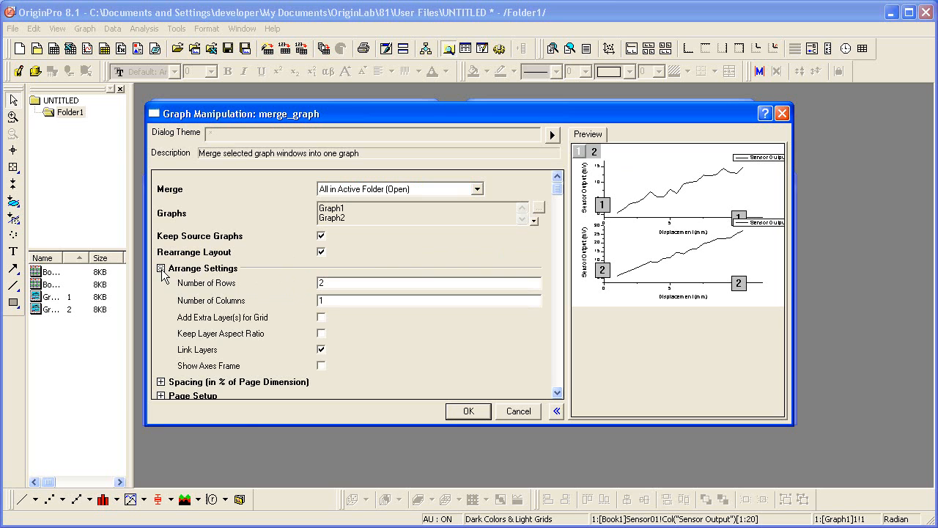
{"action": "left_click", "coordinate": [161, 269]}
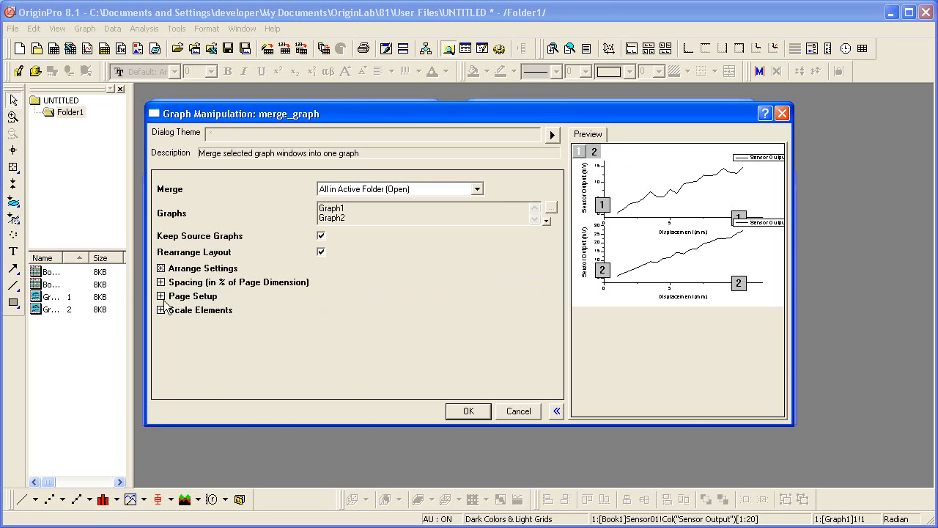
{"action": "left_click", "coordinate": [161, 282]}
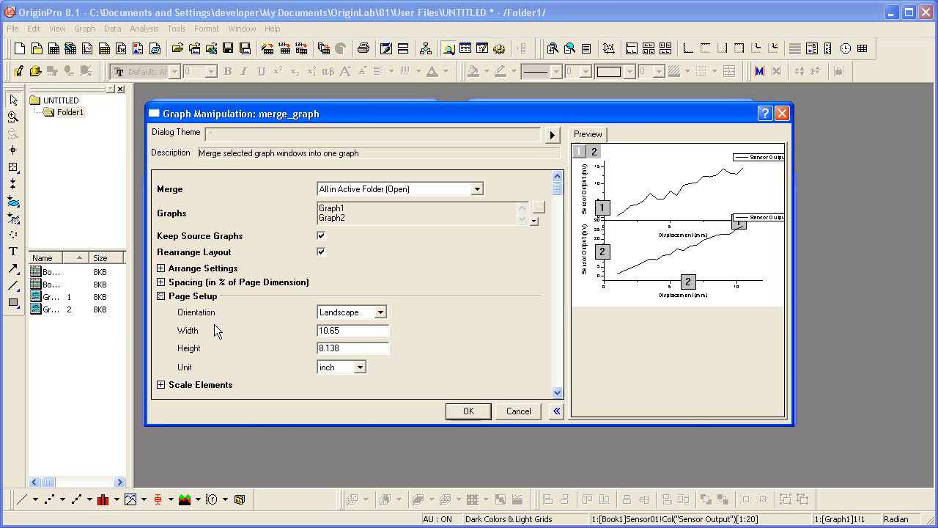
{"action": "left_click", "coordinate": [361, 311]}
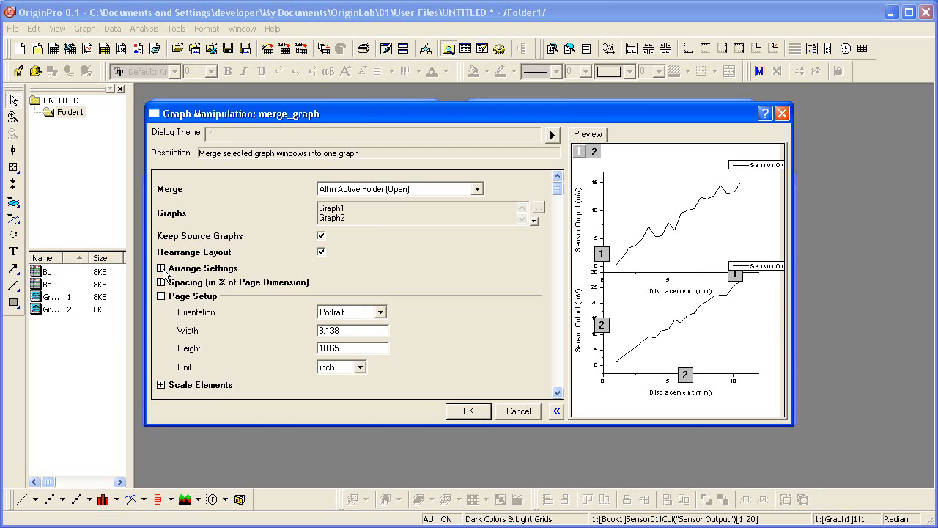
{"action": "left_click", "coordinate": [161, 267]}
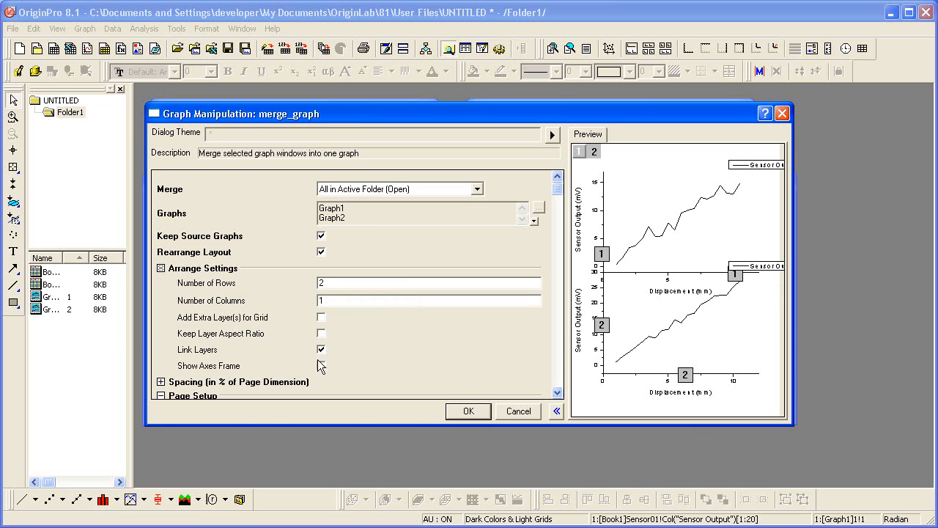
{"action": "left_click", "coordinate": [321, 367]}
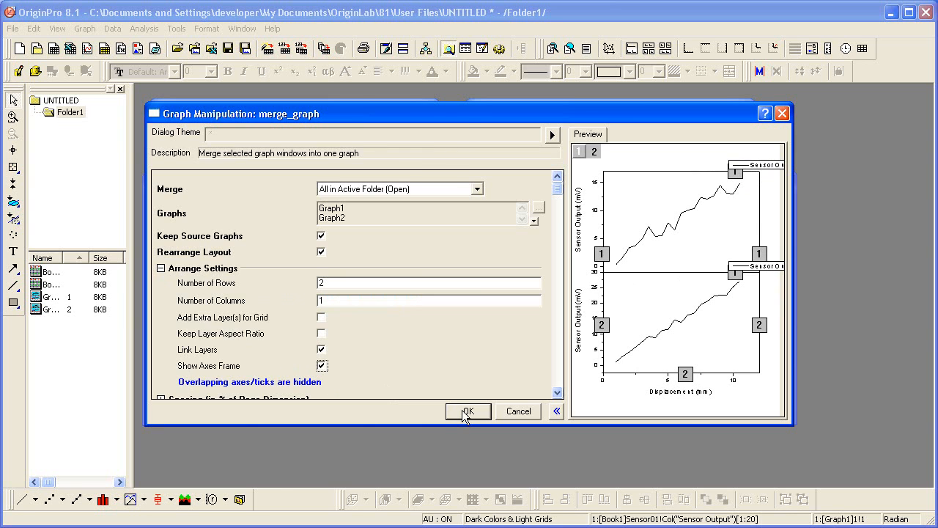
{"action": "left_click", "coordinate": [466, 410]}
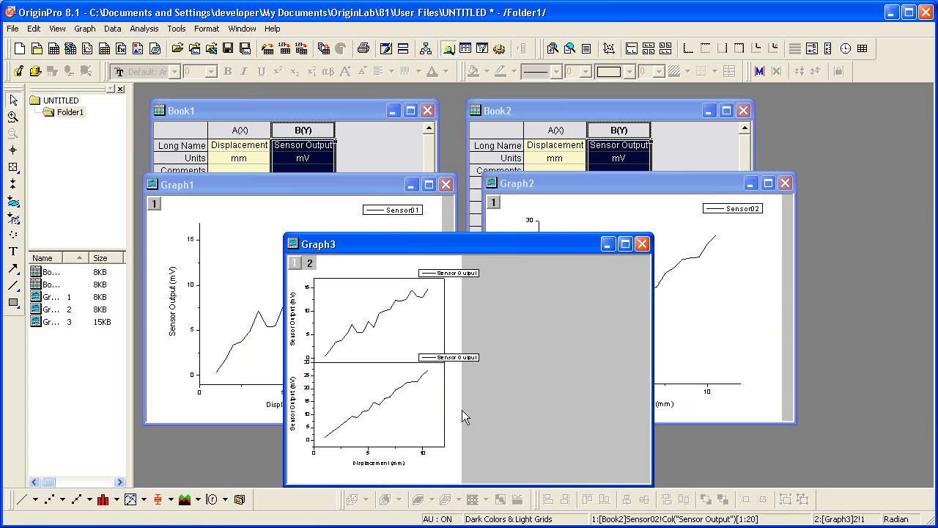
{"action": "mouse_move", "coordinate": [507, 255]}
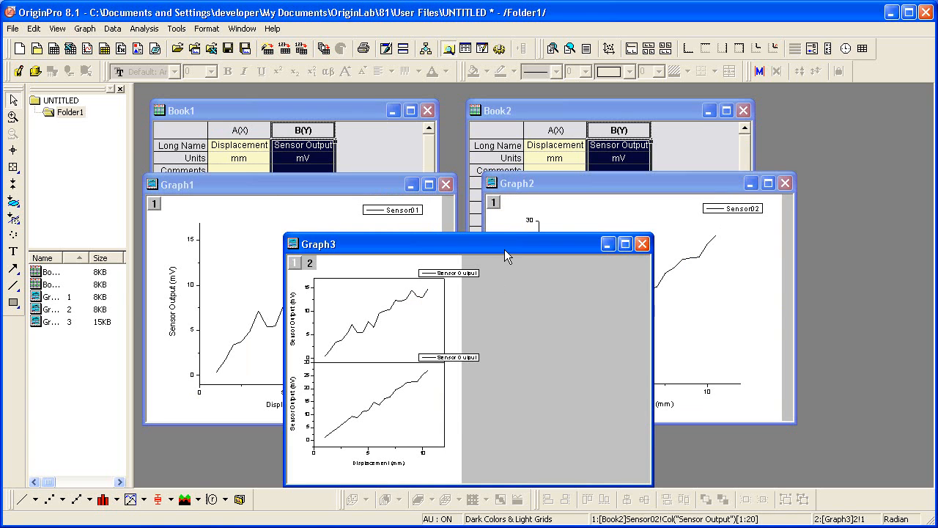
Maximize the merged Graph3 window to fill the workspace.
{"action": "left_click", "coordinate": [625, 243]}
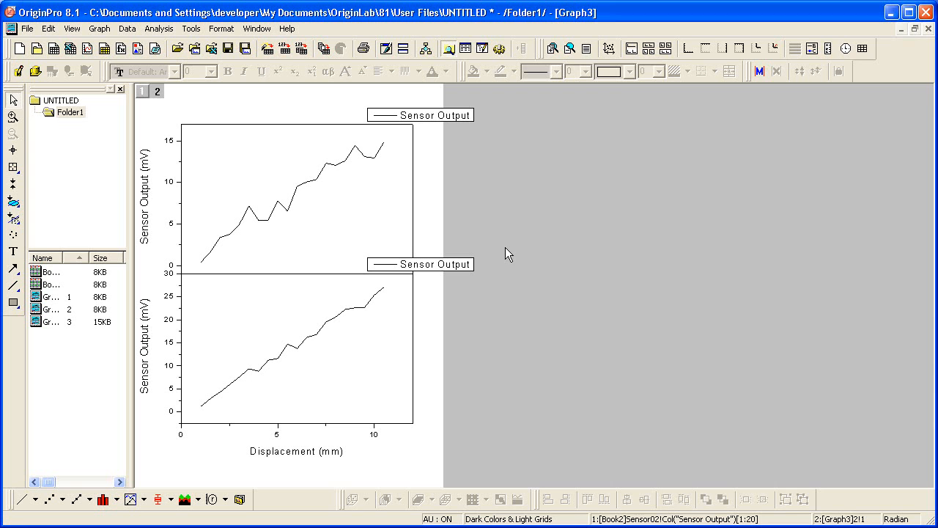
{"action": "mouse_move", "coordinate": [328, 132]}
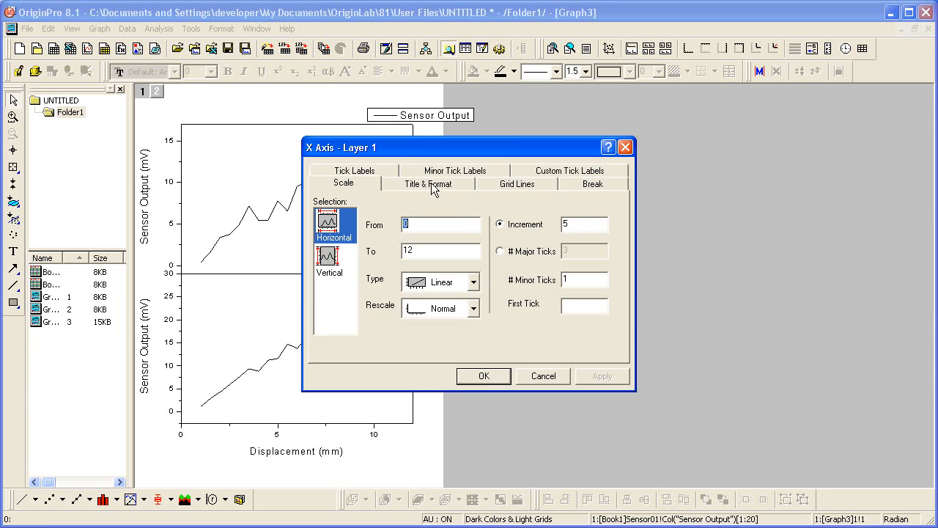
Enable Show Major Labels for the top axis of layer 1 and apply it.
{"action": "left_click", "coordinate": [355, 170]}
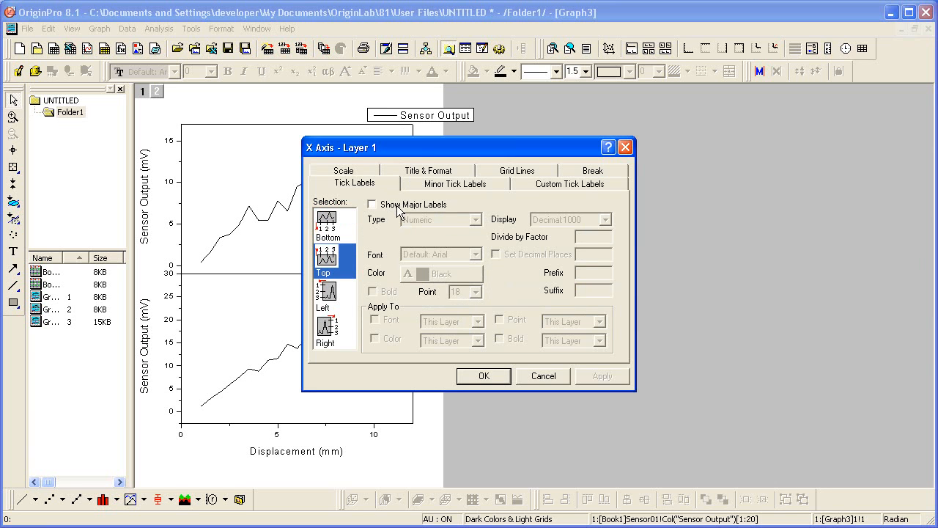
{"action": "left_click", "coordinate": [373, 204]}
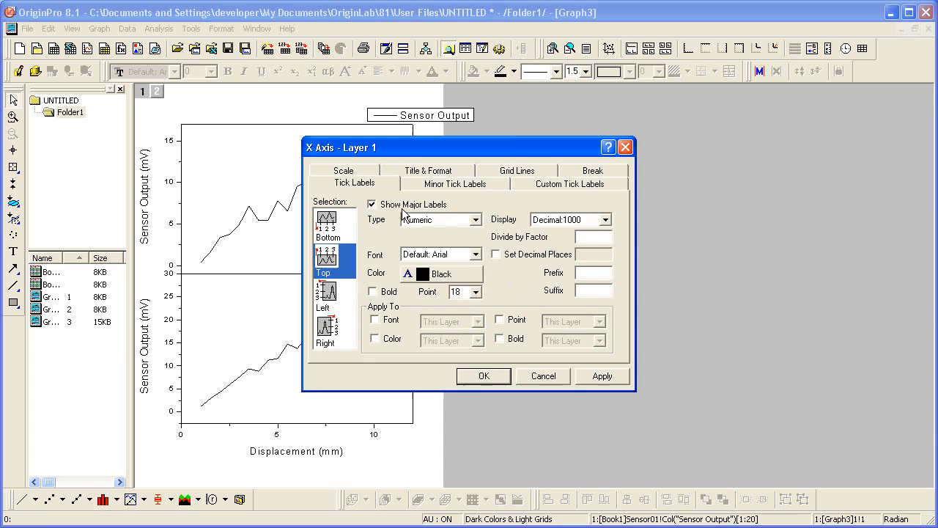
{"action": "left_click", "coordinate": [484, 375]}
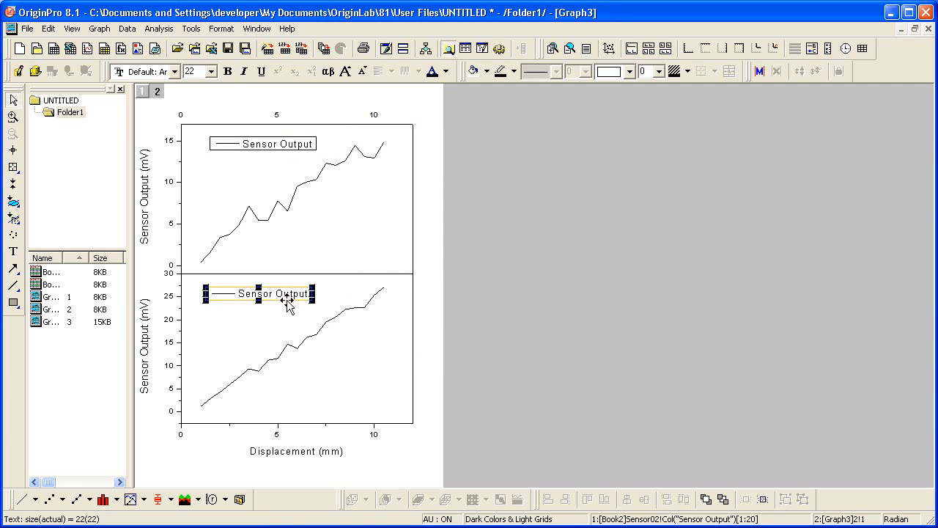
{"action": "mouse_move", "coordinate": [302, 317]}
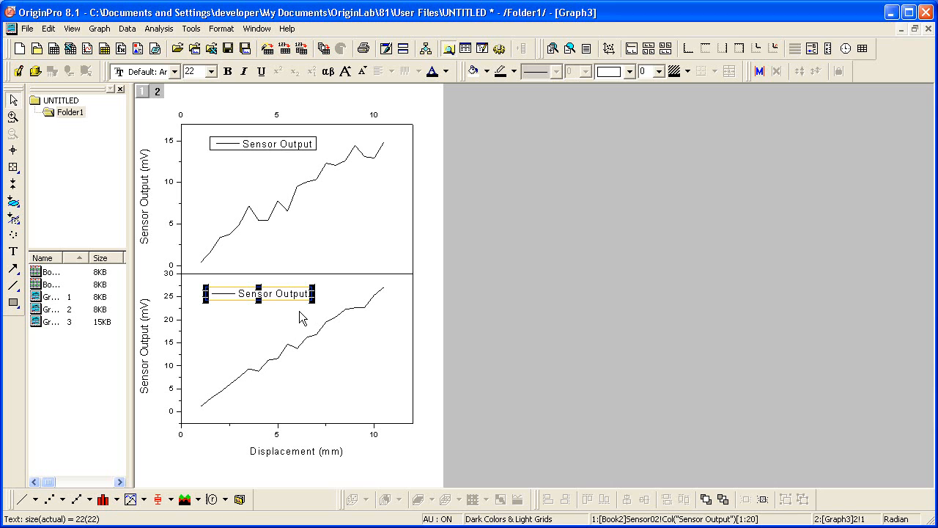
{"action": "mouse_move", "coordinate": [214, 202]}
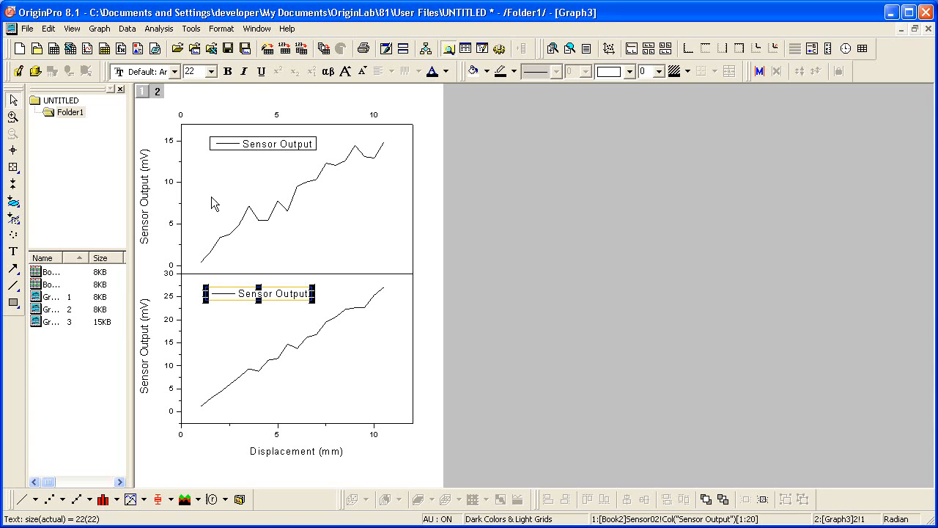
{"action": "left_click", "coordinate": [100, 28]}
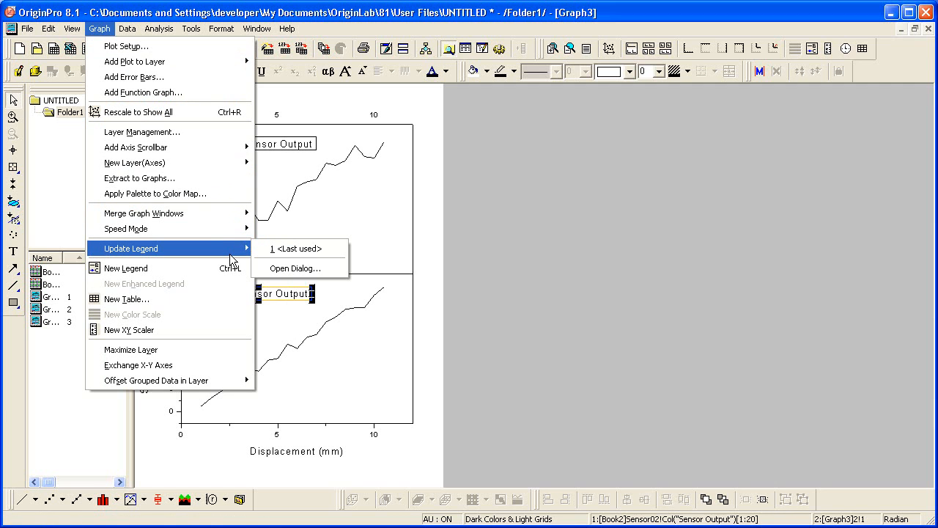
{"action": "left_click", "coordinate": [287, 267]}
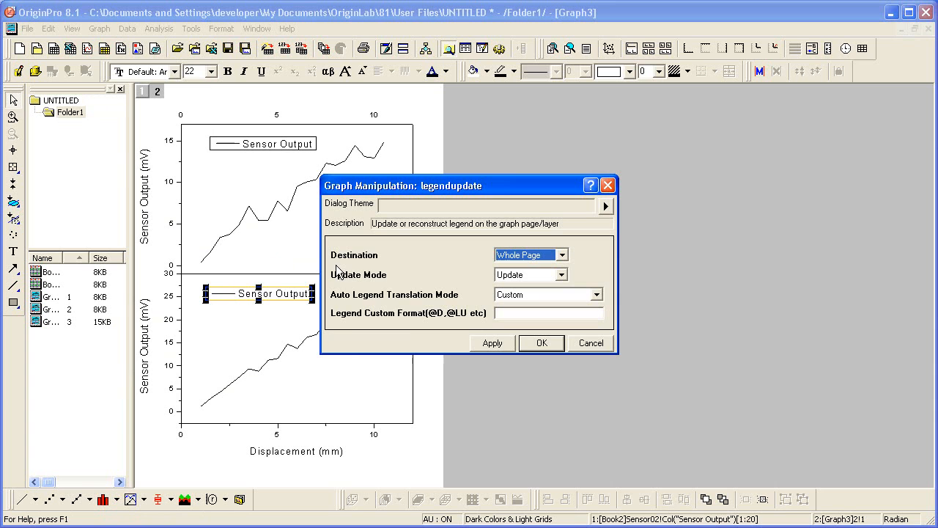
{"action": "mouse_move", "coordinate": [550, 270]}
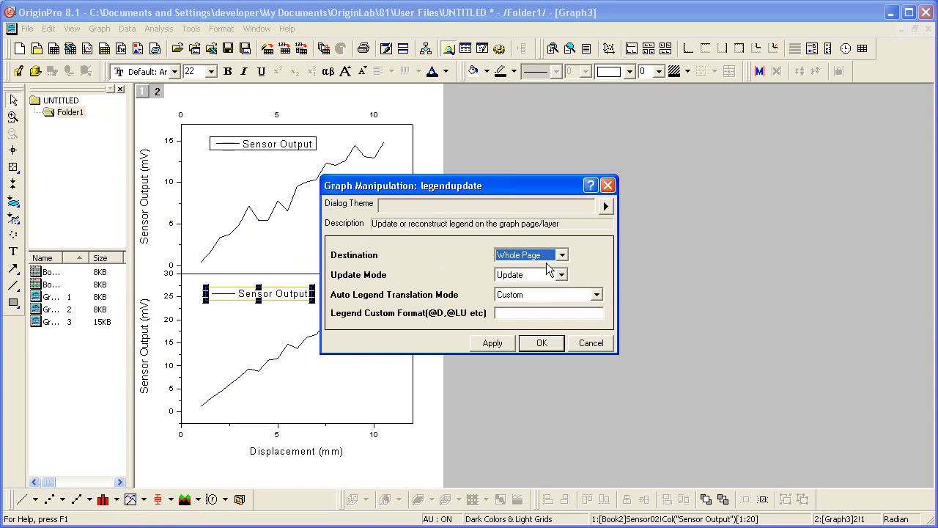
{"action": "mouse_move", "coordinate": [554, 304]}
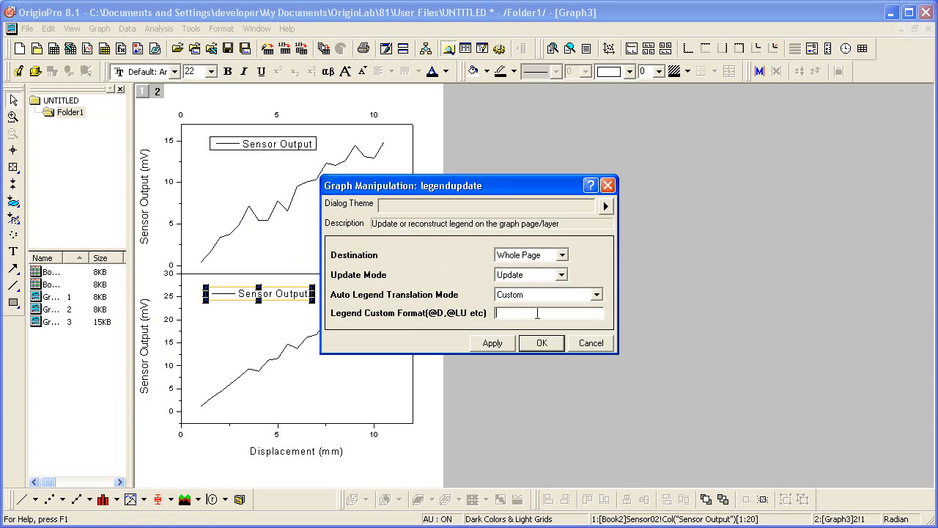
{"action": "type", "text": "@WS"}
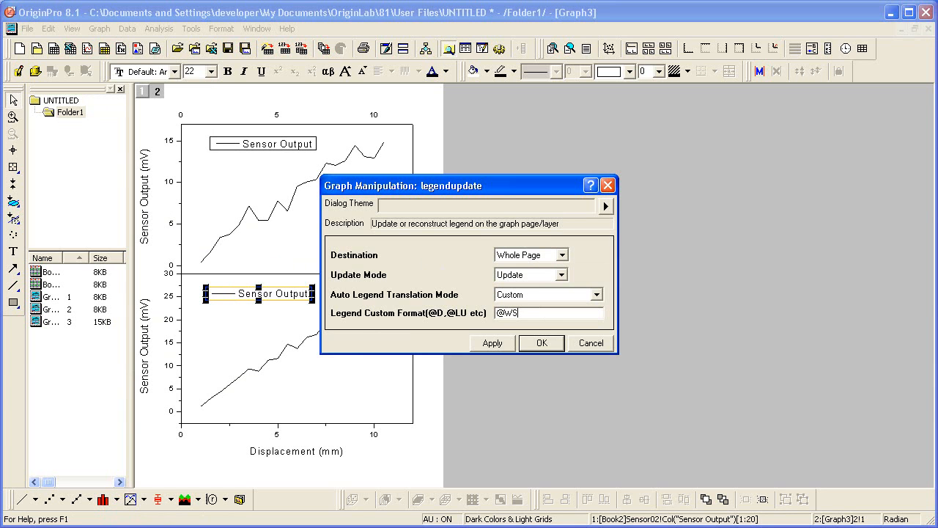
{"action": "left_click", "coordinate": [541, 343]}
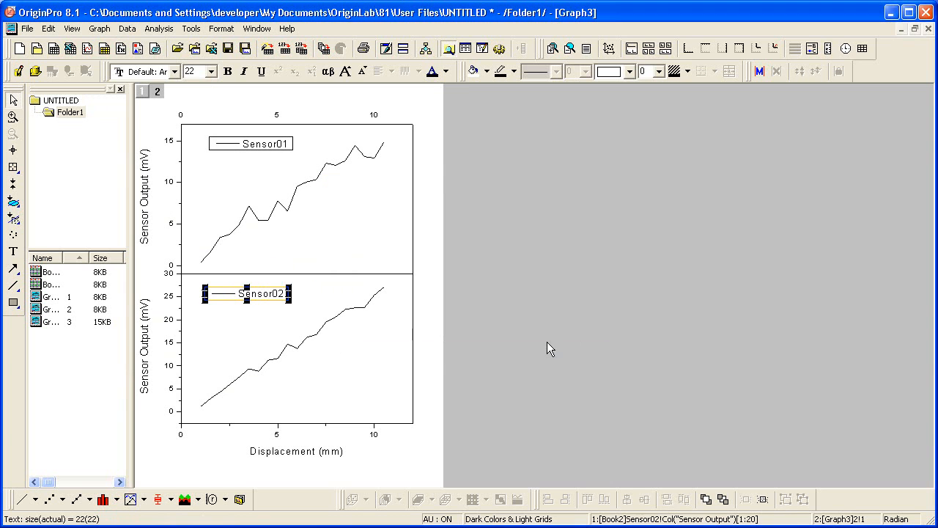
{"action": "left_click", "coordinate": [432, 399]}
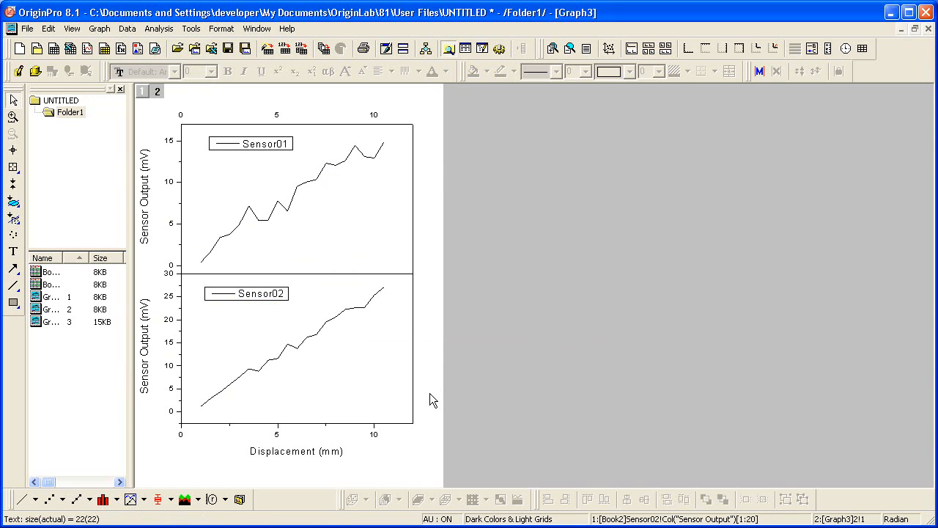